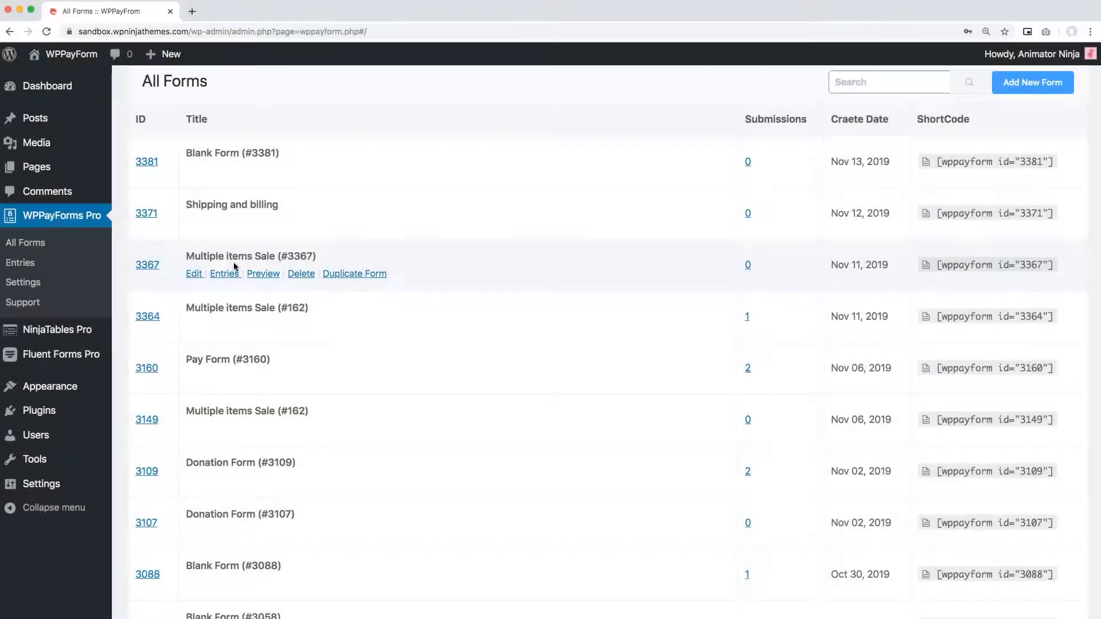
Edit the Multiple items Sale (#3367) form and switch to its Form Settings showing confirmation options.
click(194, 274)
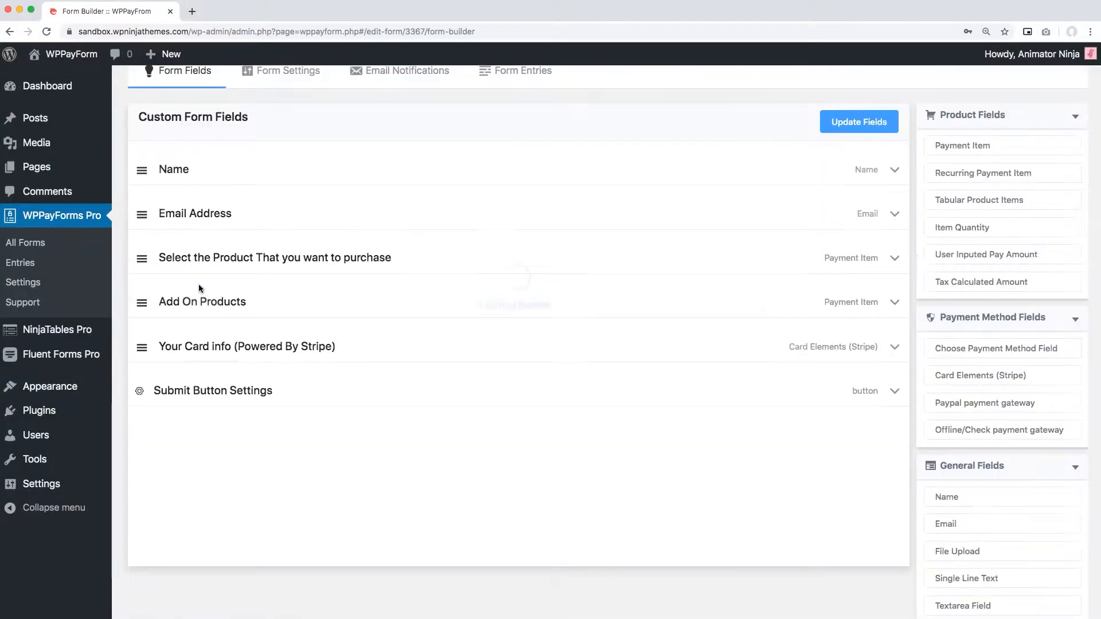
scroll(up, 3)
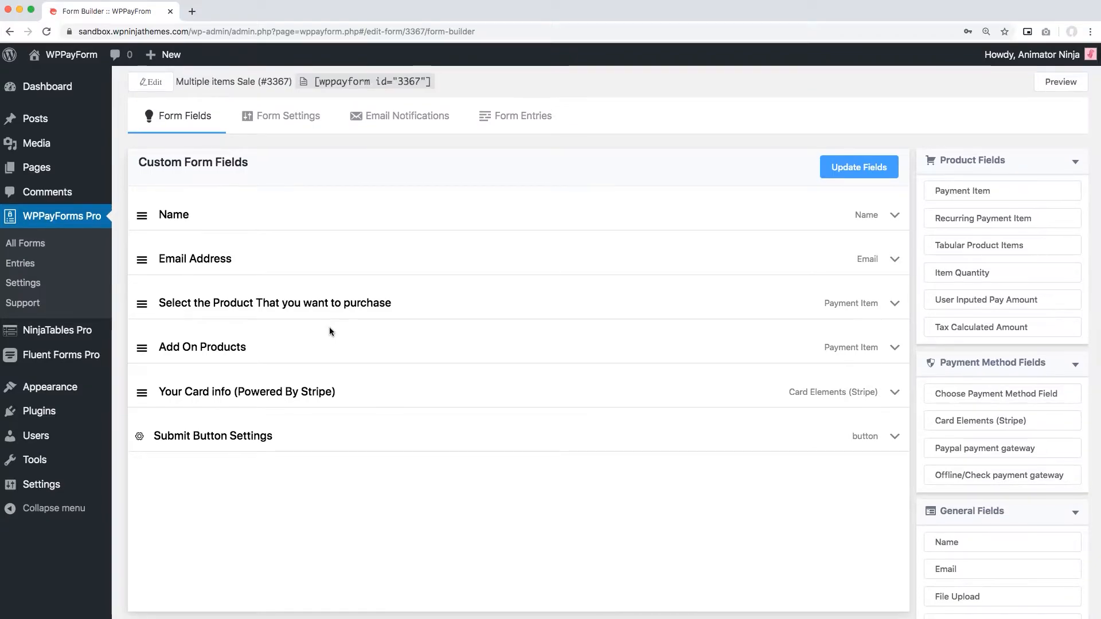
click(288, 115)
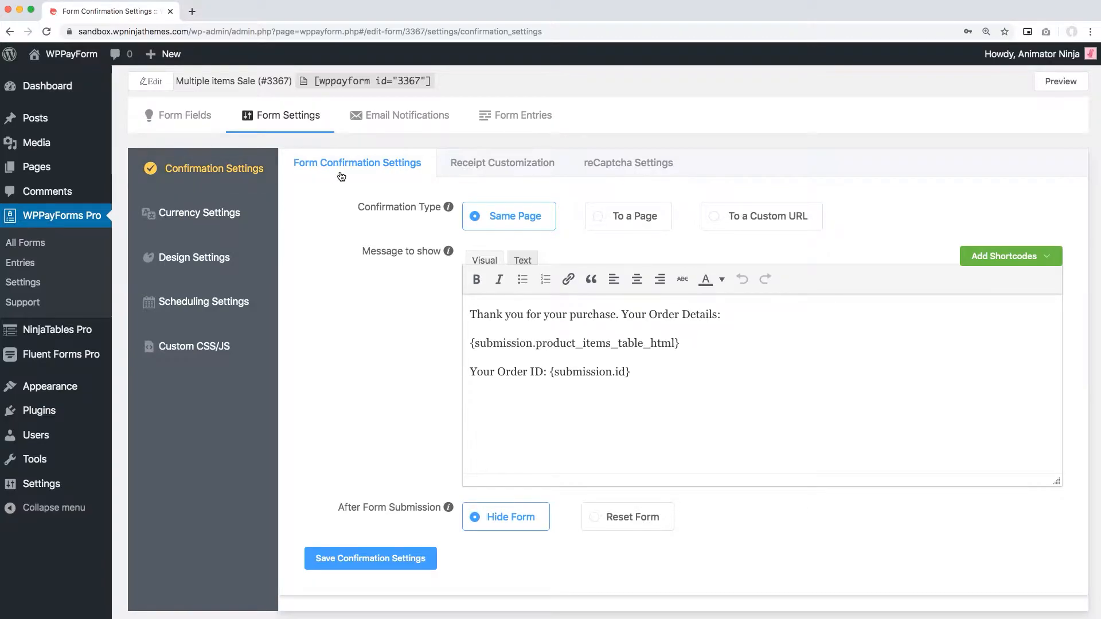
View this form's reCaptcha Settings, which report reCaptcha as not configured yet.
click(627, 163)
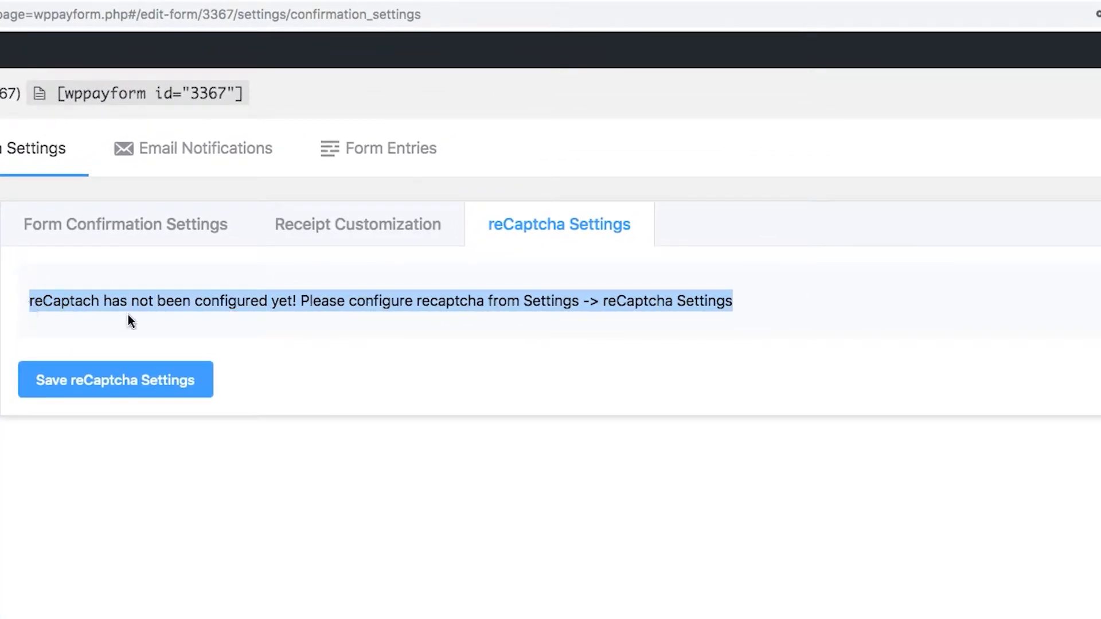
mouse_move(312, 370)
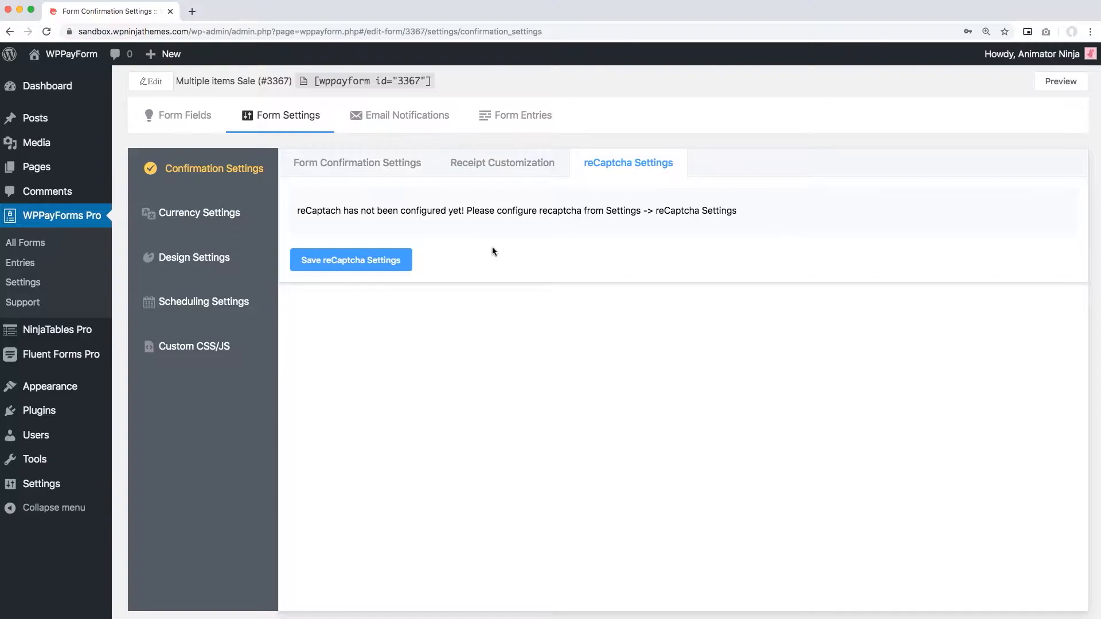
mouse_move(23, 282)
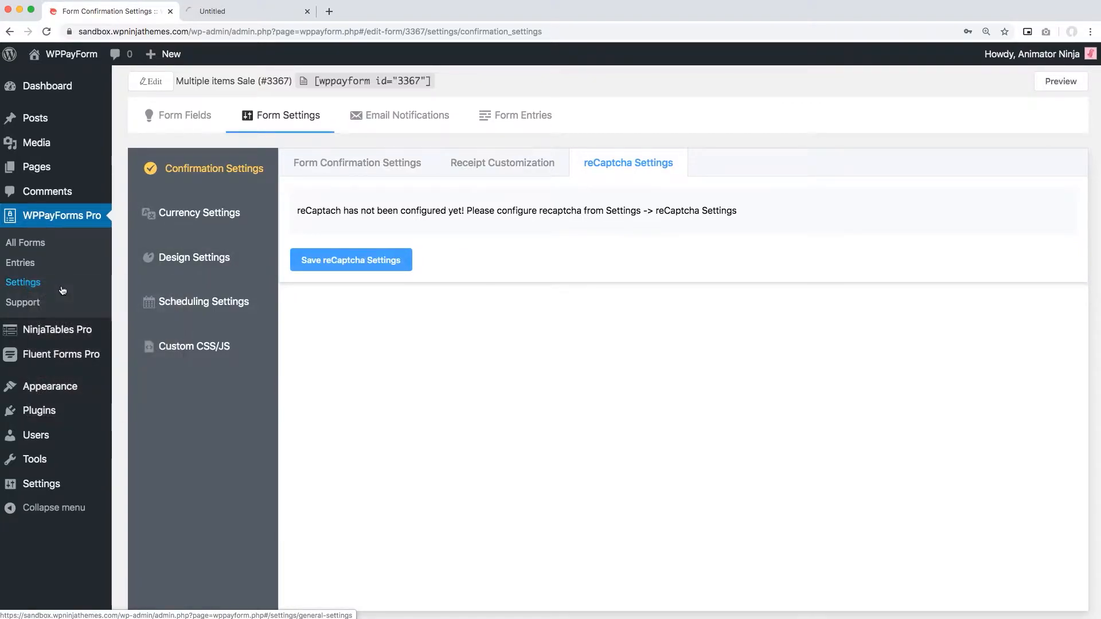
Reach the plugin's global reCAPTCHA Settings in a new tab, with reCaptcha type set to disabled.
click(23, 282)
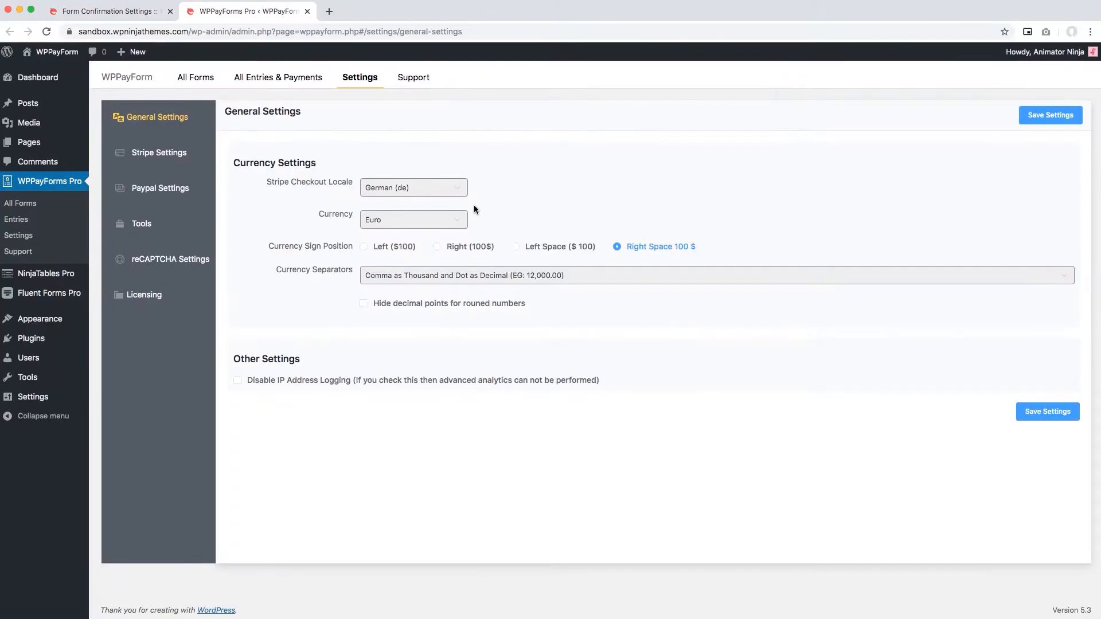
mouse_move(213, 254)
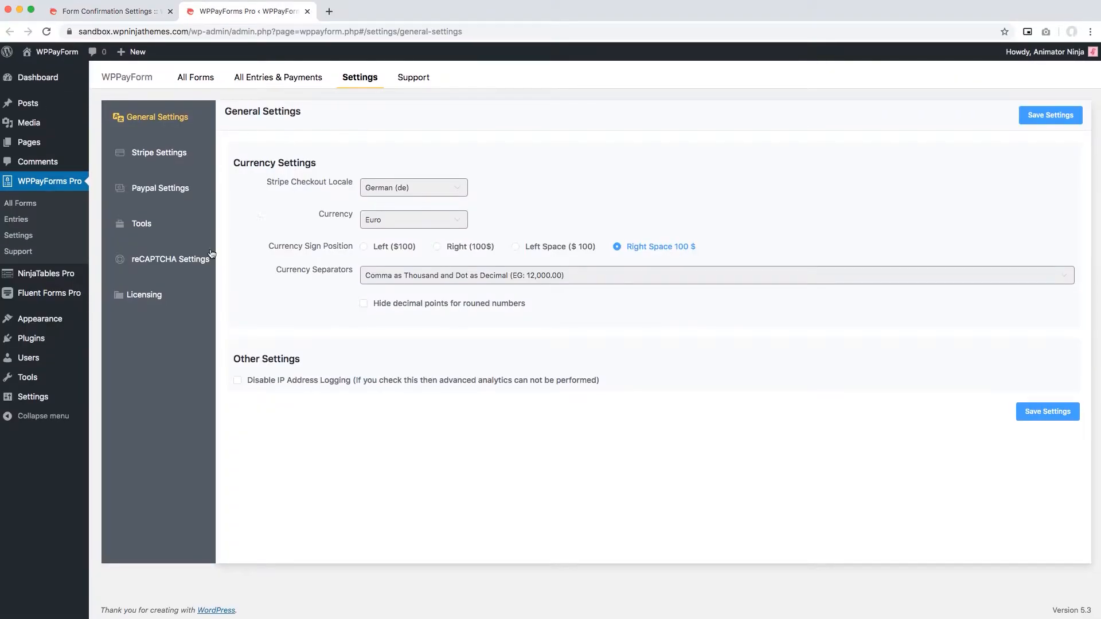
click(167, 259)
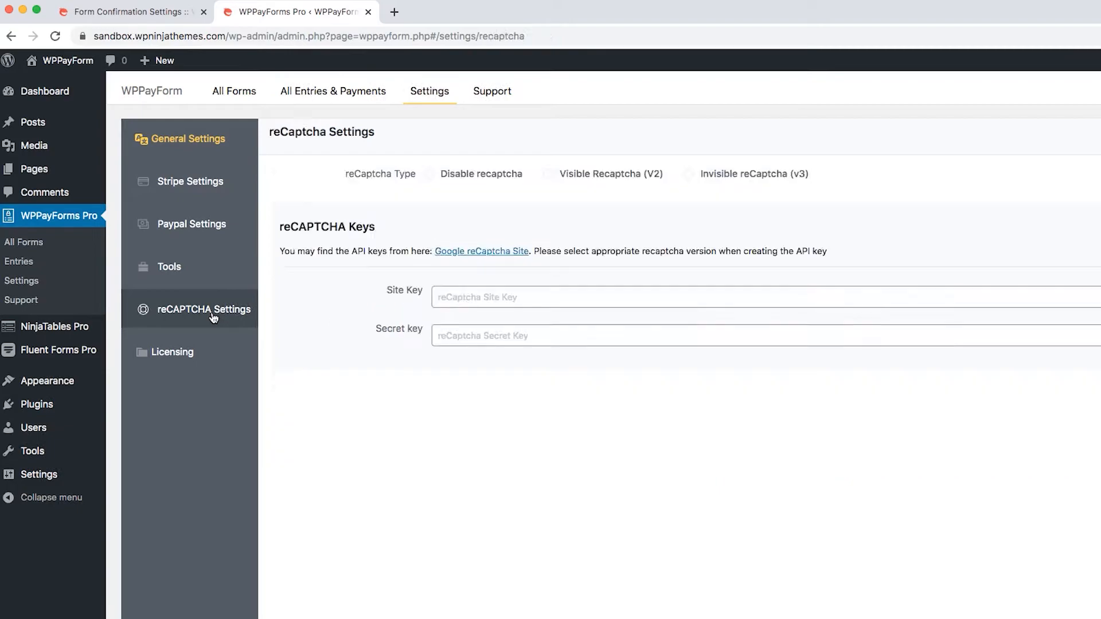
click(430, 173)
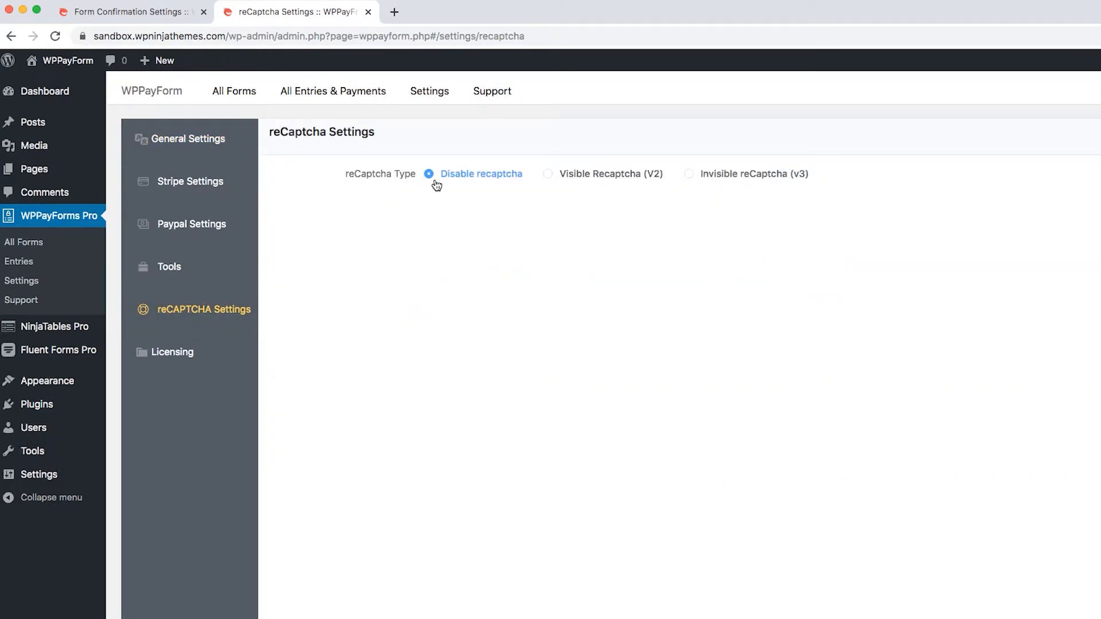
mouse_move(578, 179)
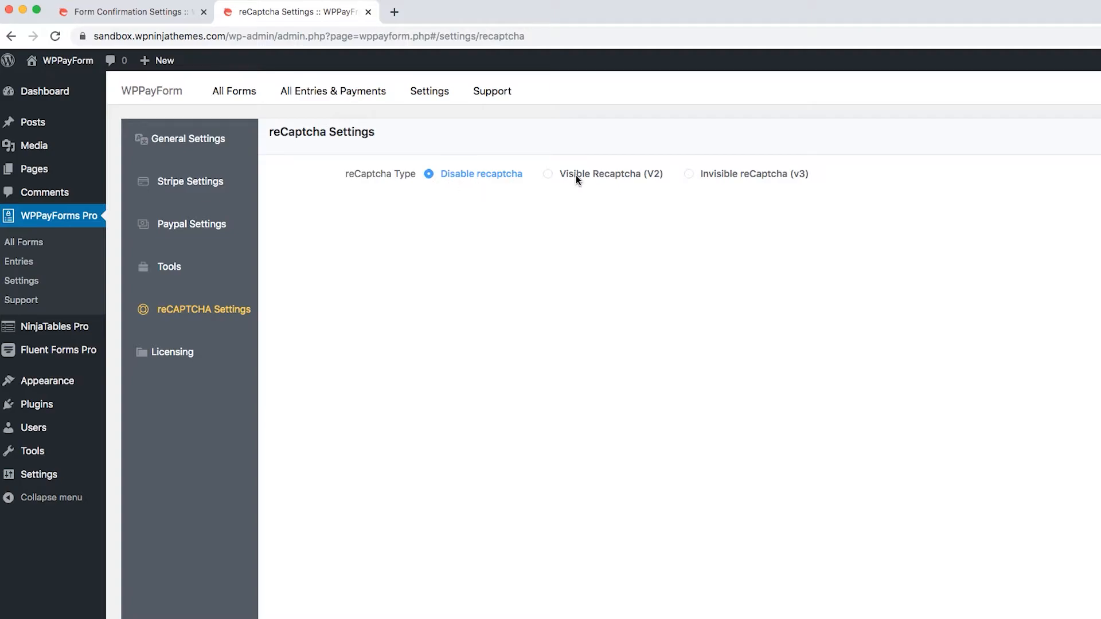
mouse_move(718, 179)
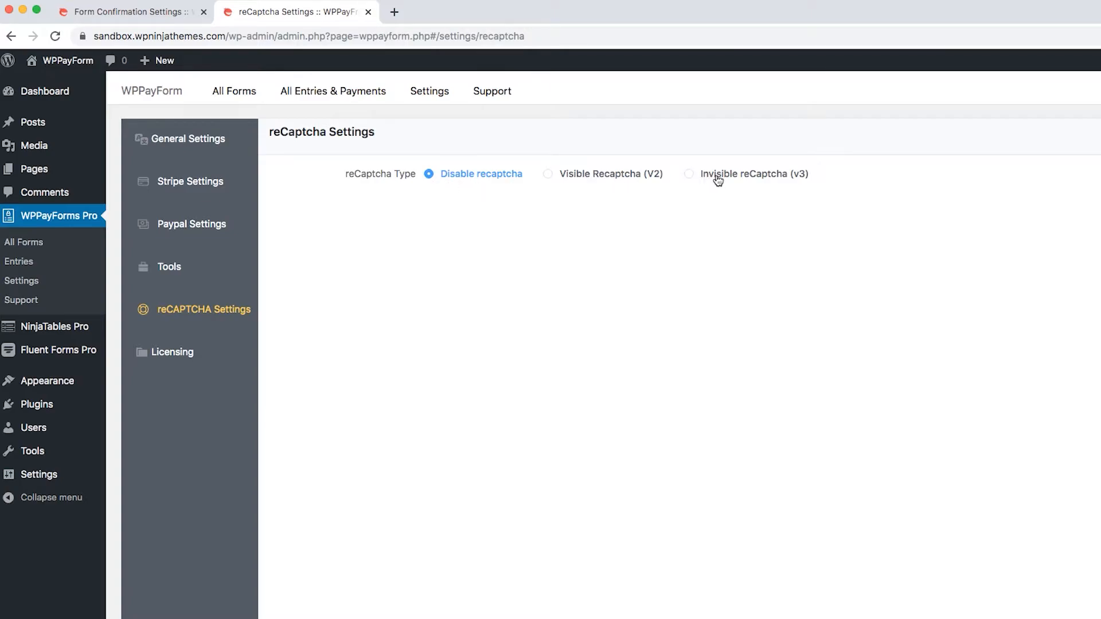
mouse_move(481, 186)
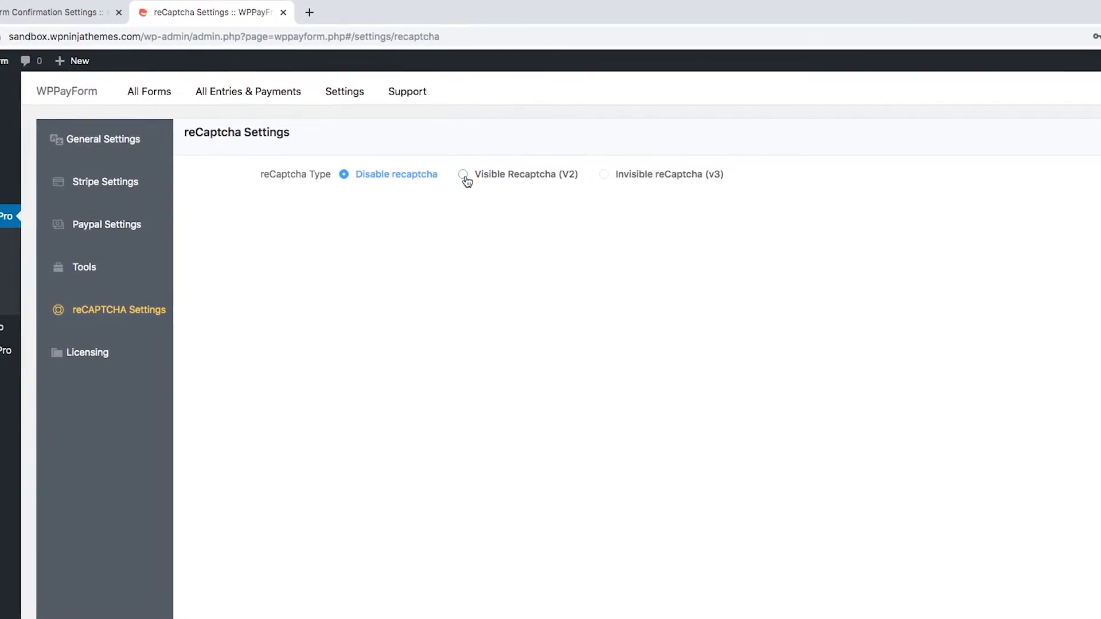
Choose Visible Recaptcha (V2) as the global type, after briefly trying Invisible v3.
click(462, 175)
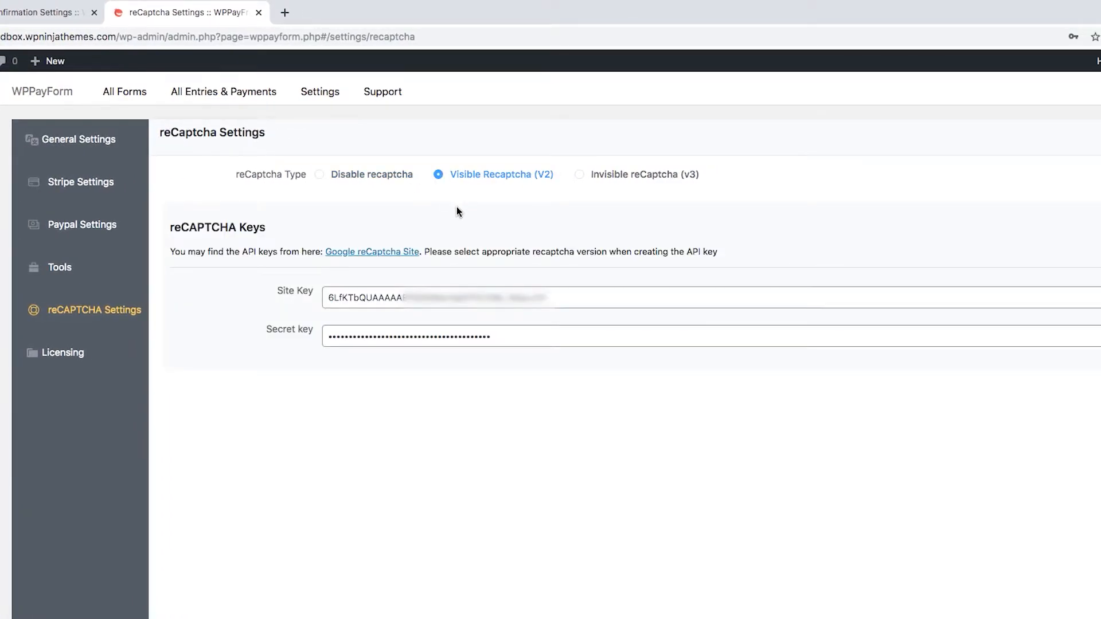
mouse_move(511, 203)
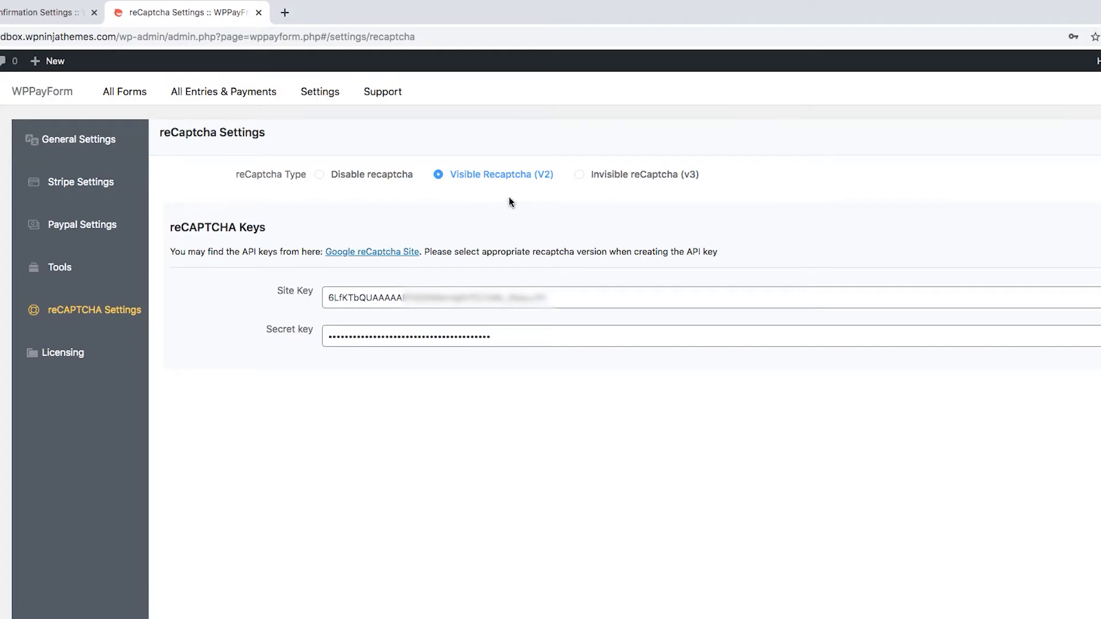
click(578, 174)
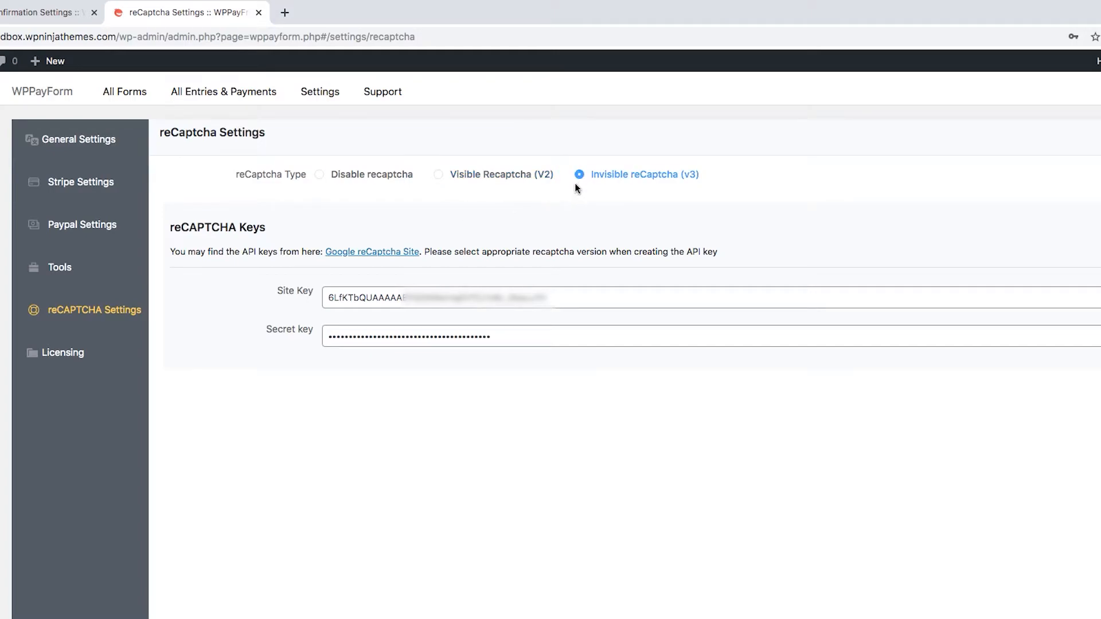
mouse_move(591, 188)
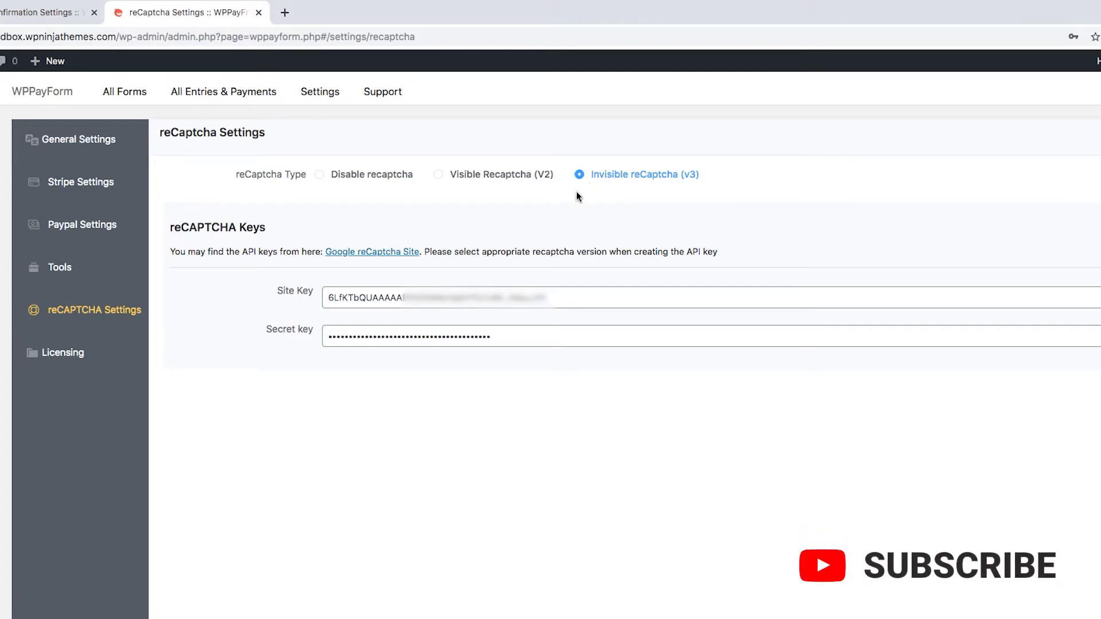
click(438, 174)
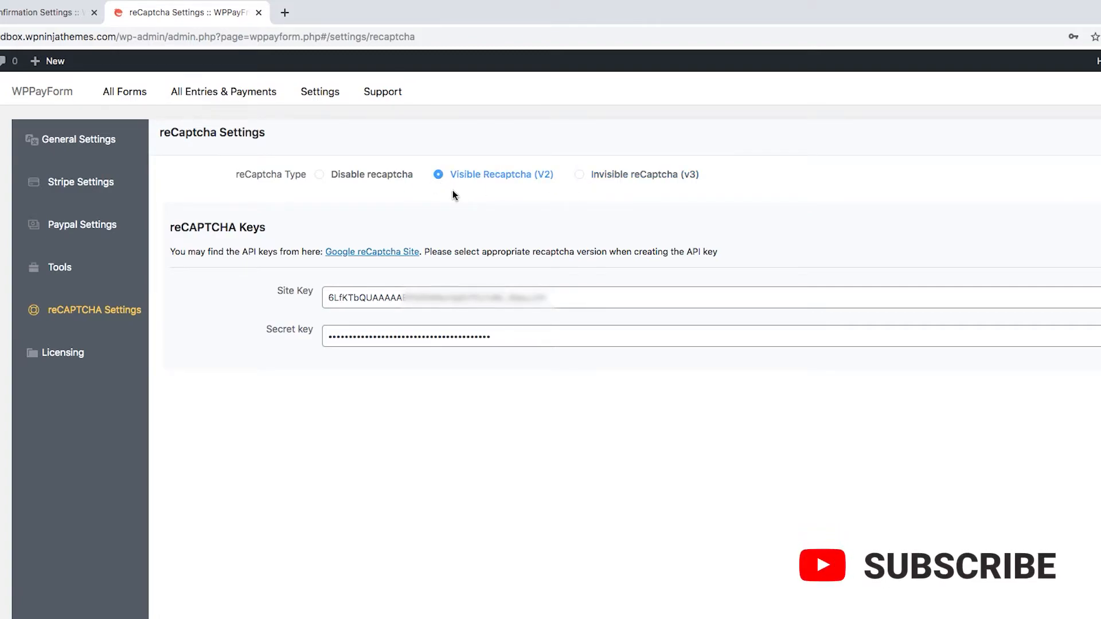
mouse_move(409, 285)
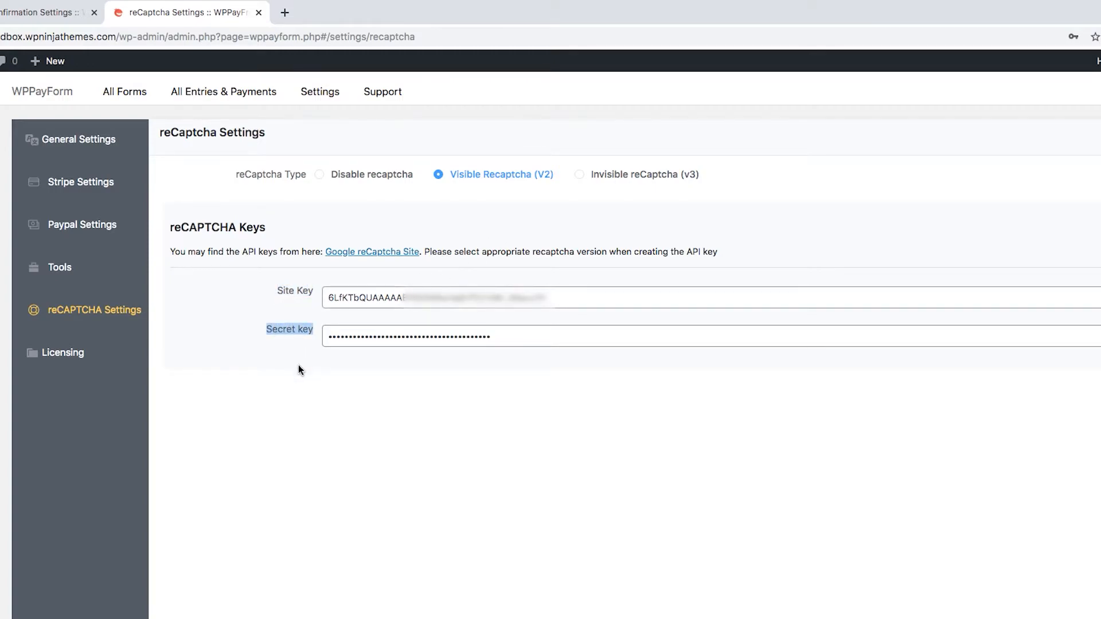
mouse_move(349, 262)
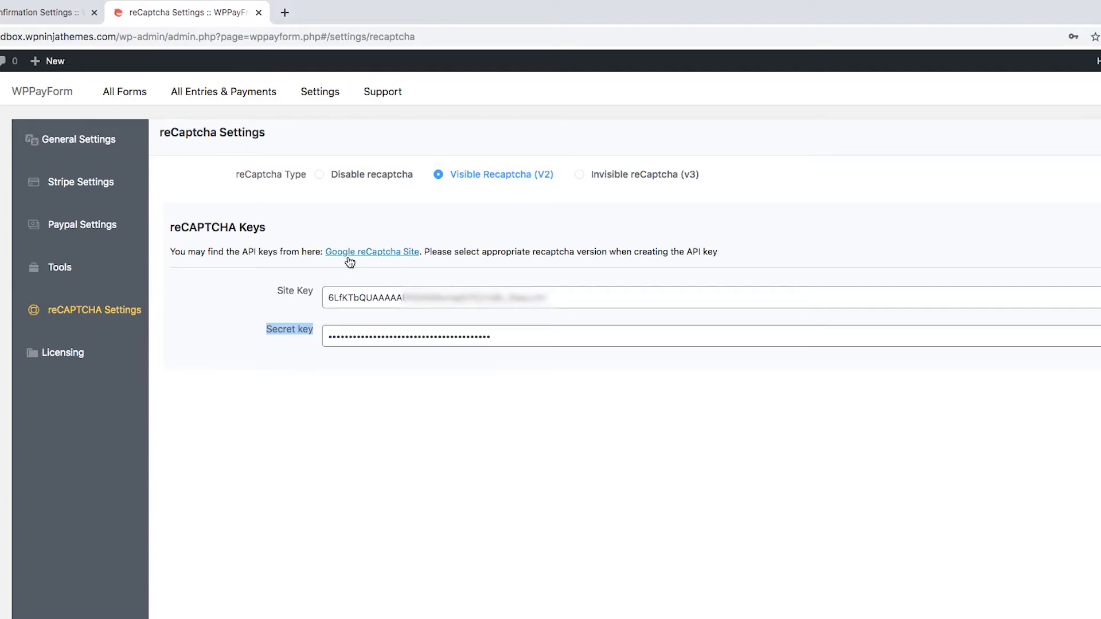
Check the Google reCaptcha Site link, save the V2 type and keys, and return to the form's tab.
right_click(372, 251)
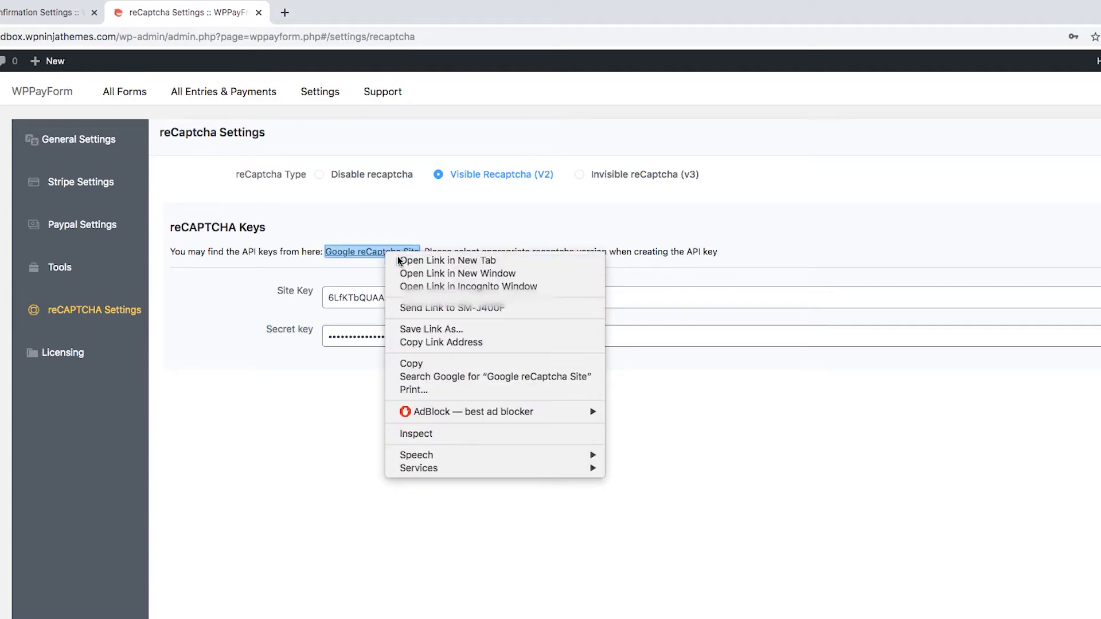
click(447, 260)
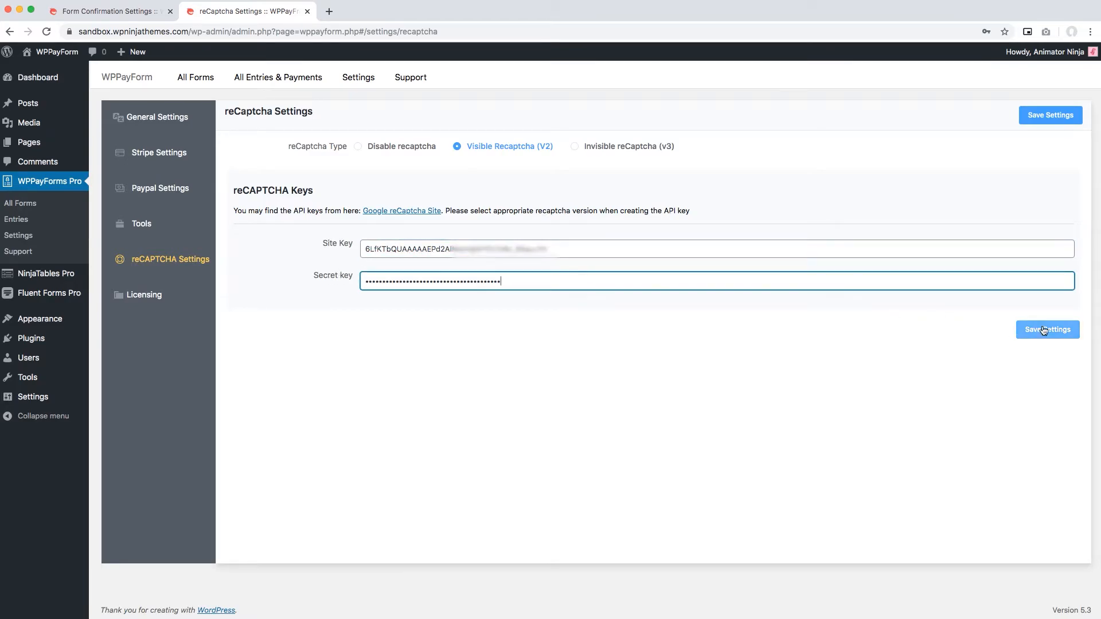
click(105, 11)
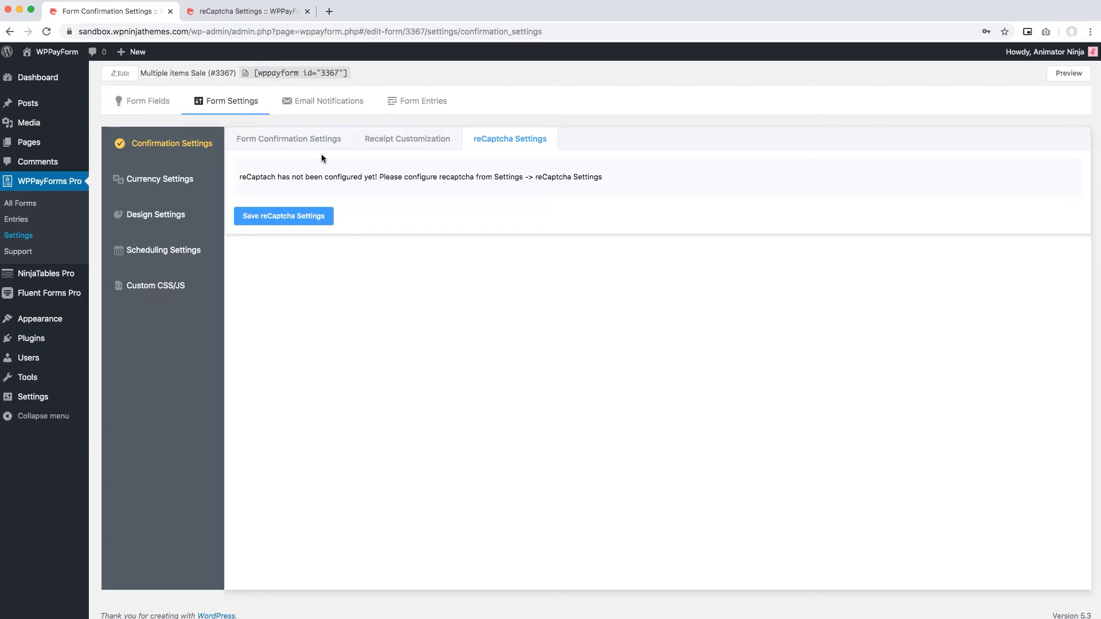
Reload the form settings and tick Enable reCaptcha for the Multiple items Sale form.
click(288, 138)
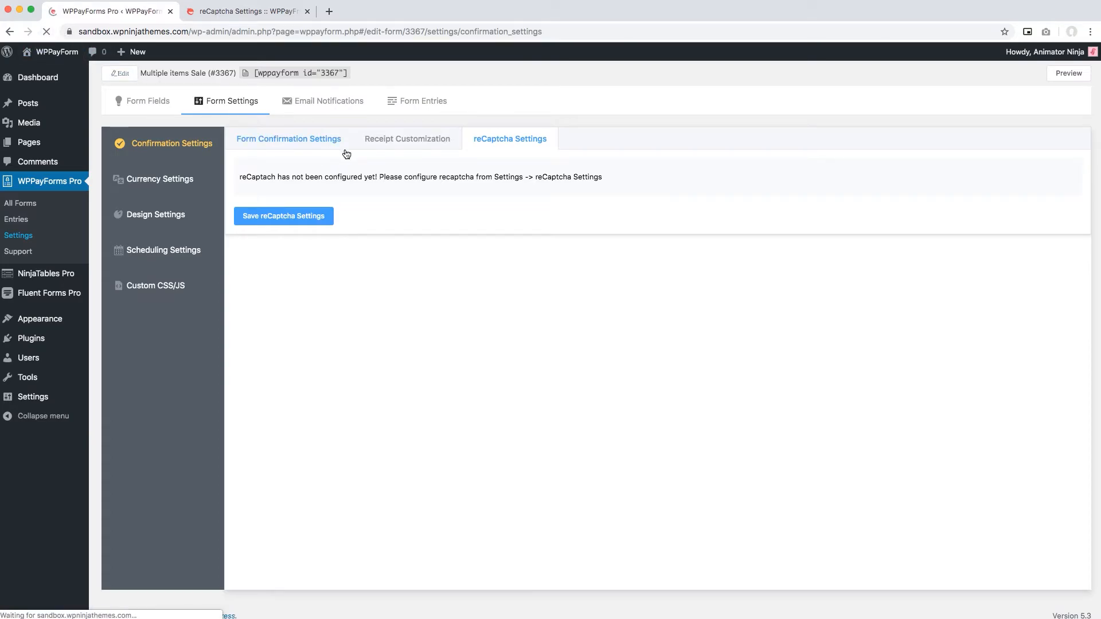
click(288, 138)
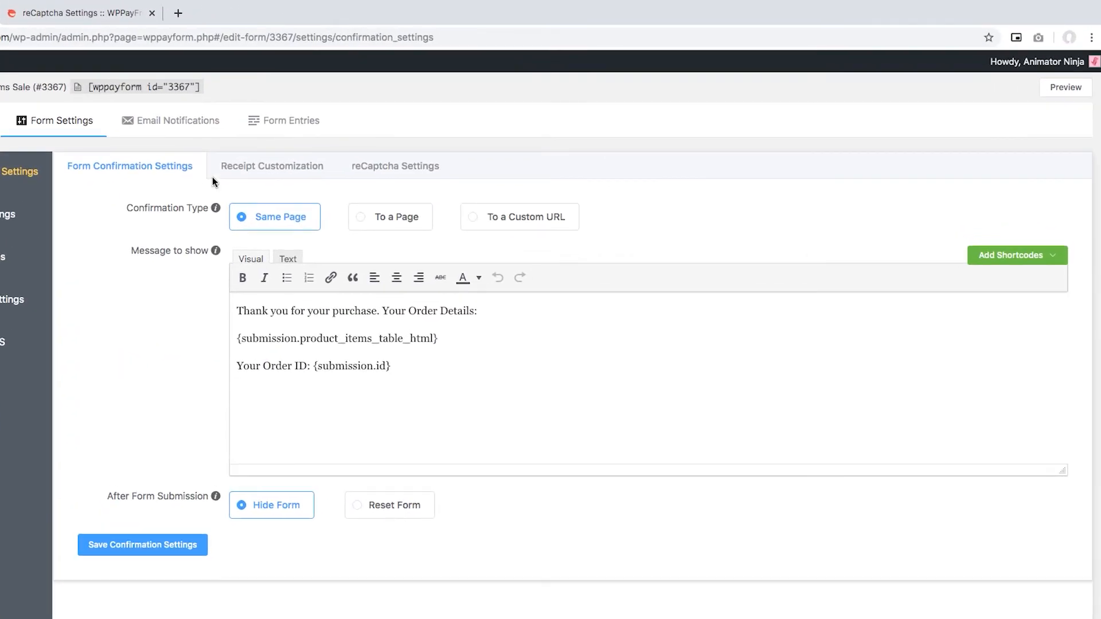
click(395, 166)
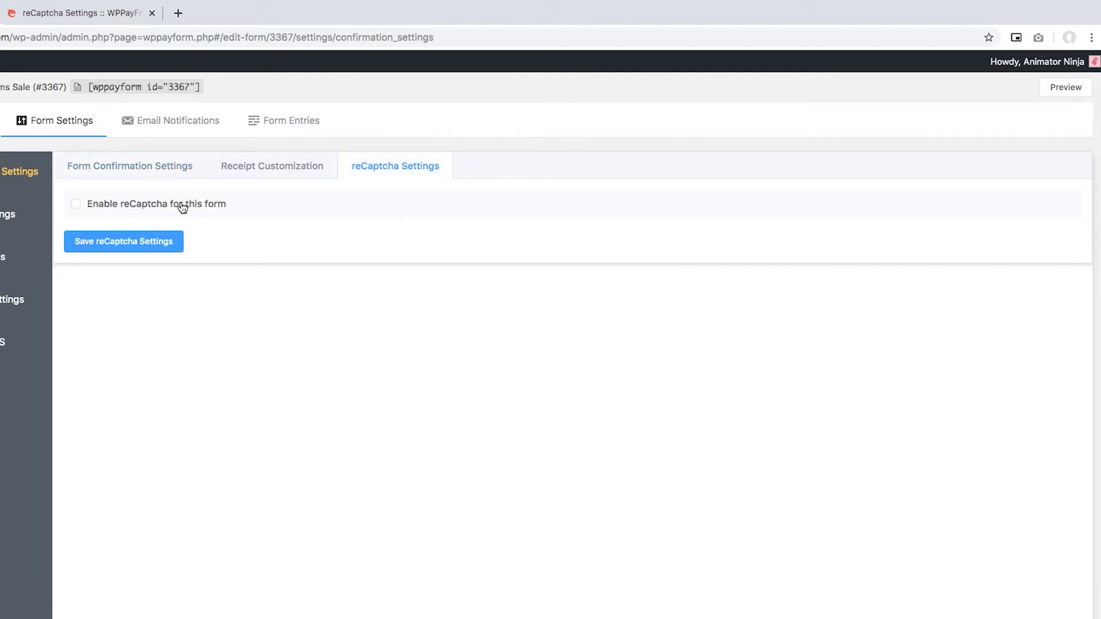
mouse_move(137, 214)
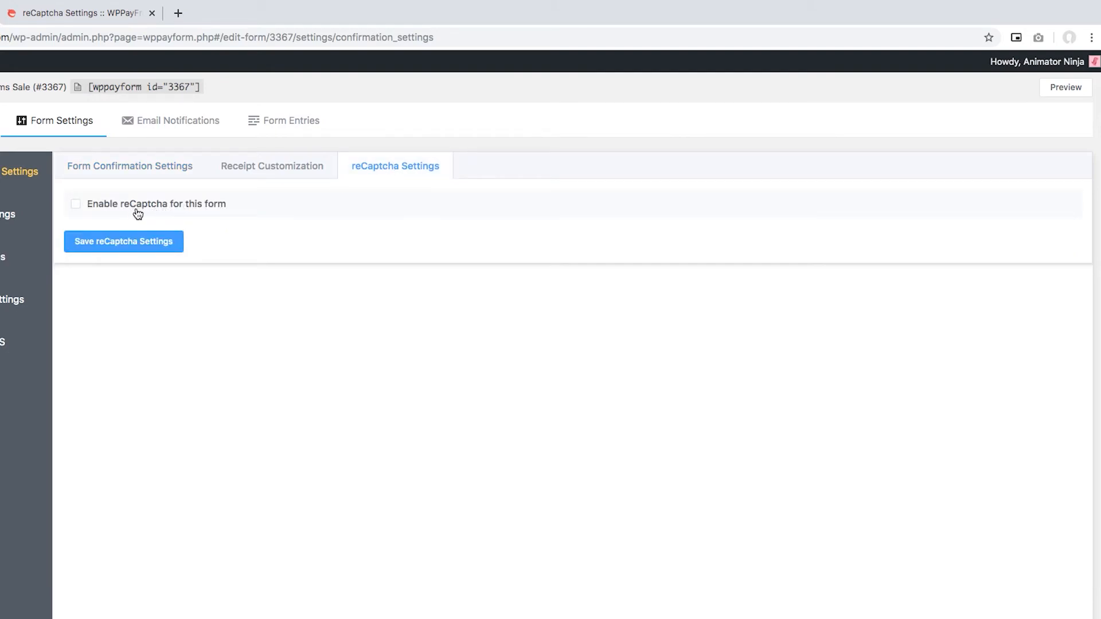
mouse_move(90, 212)
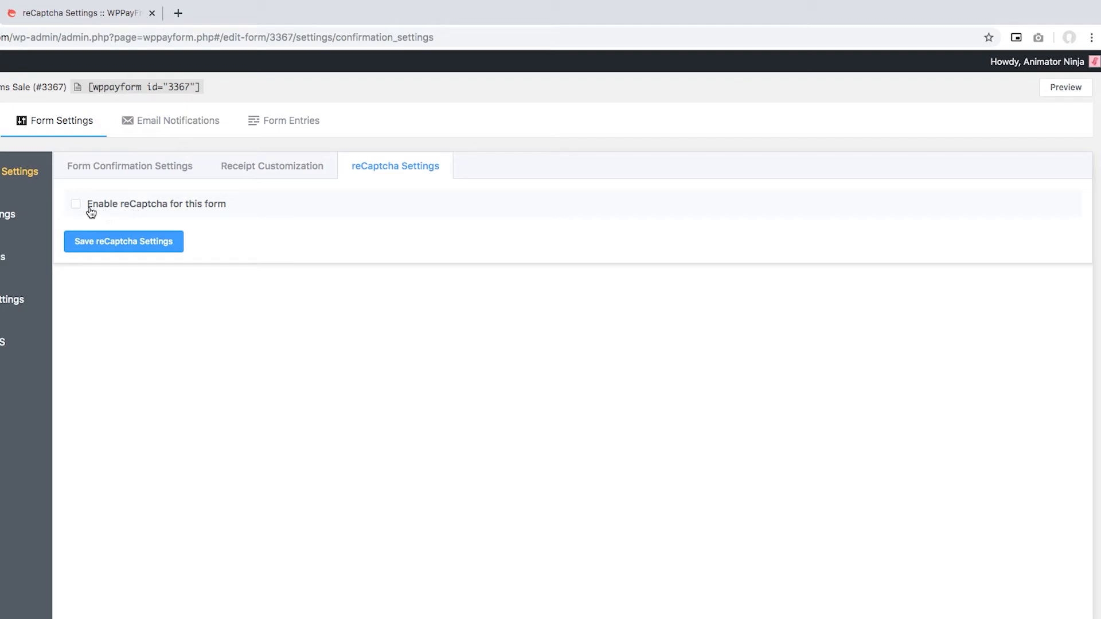
click(76, 204)
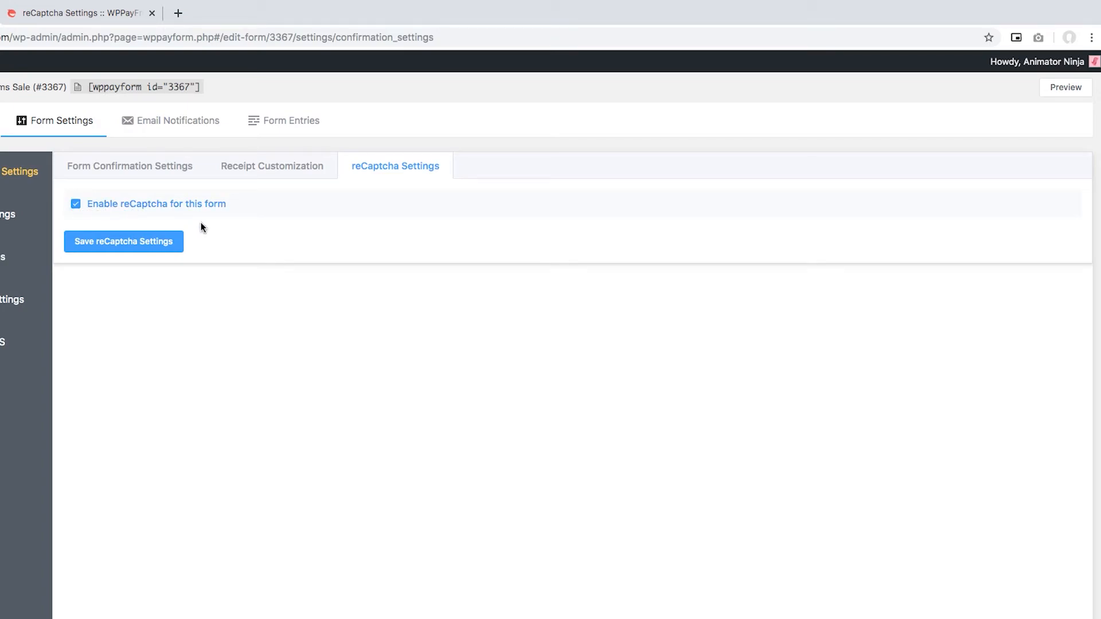